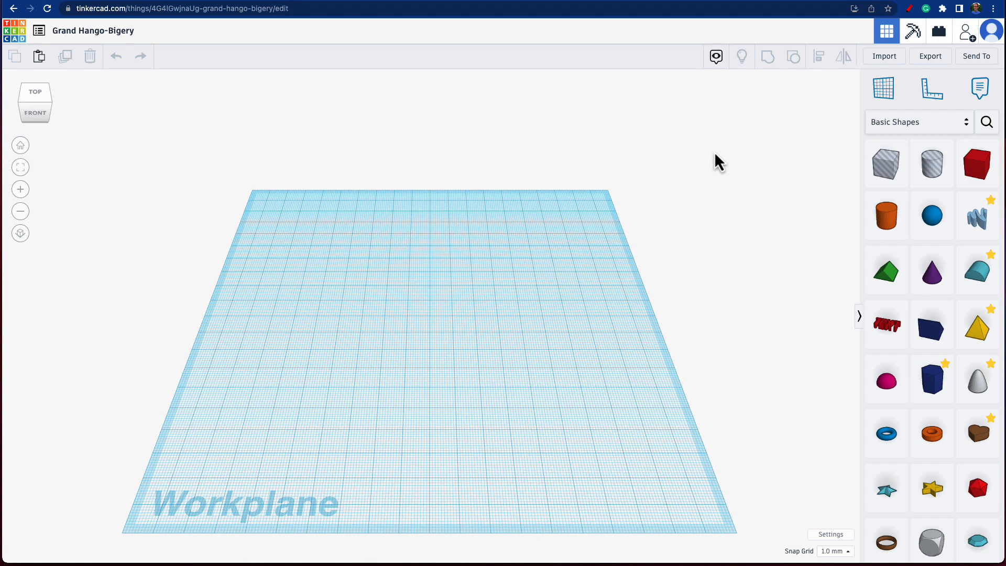
pyautogui.moveTo(720, 115)
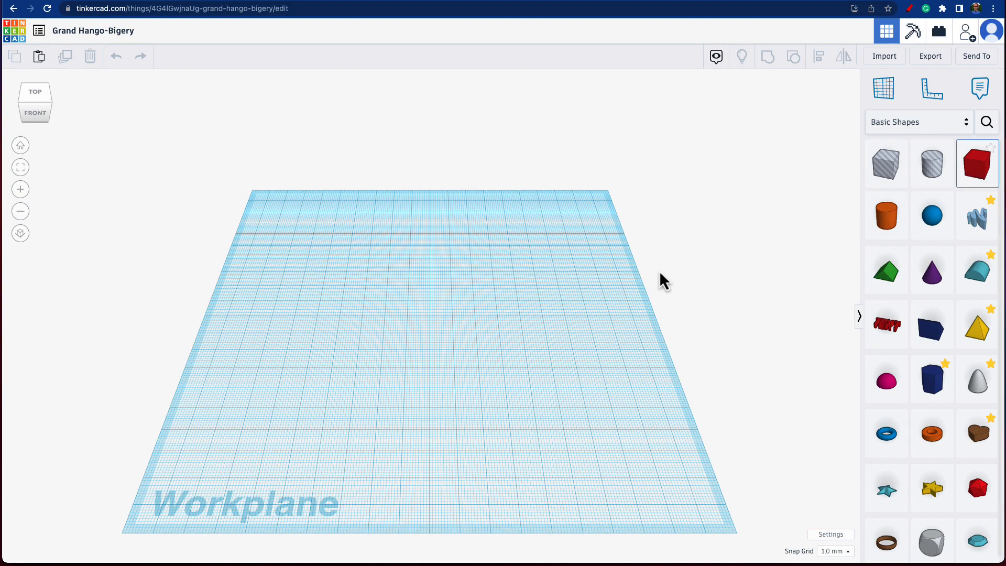
# Place a 13 mm red cube on the workplane and add a second default 20 mm box
pyautogui.click(979, 163)
pyautogui.write('13')
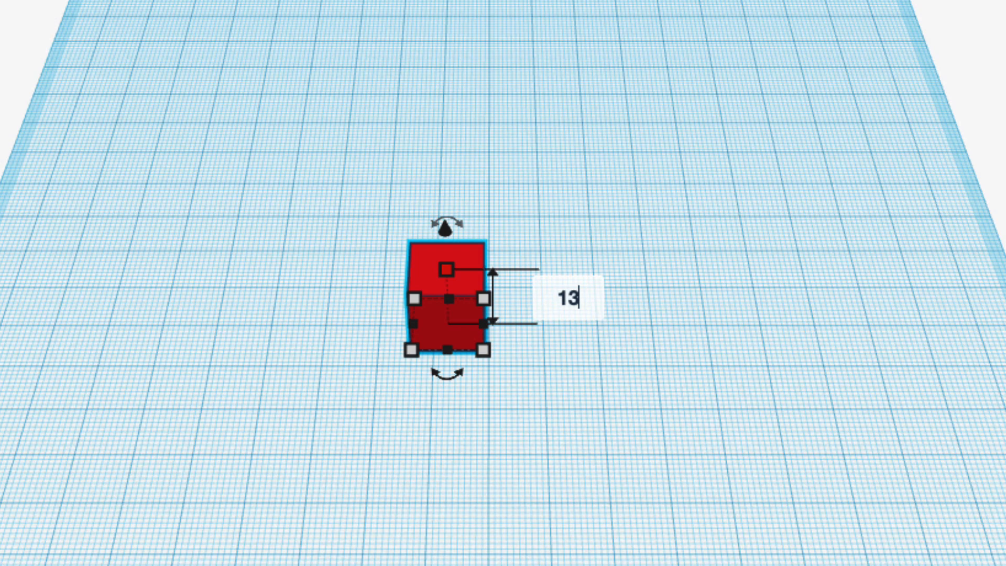
pyautogui.click(671, 378)
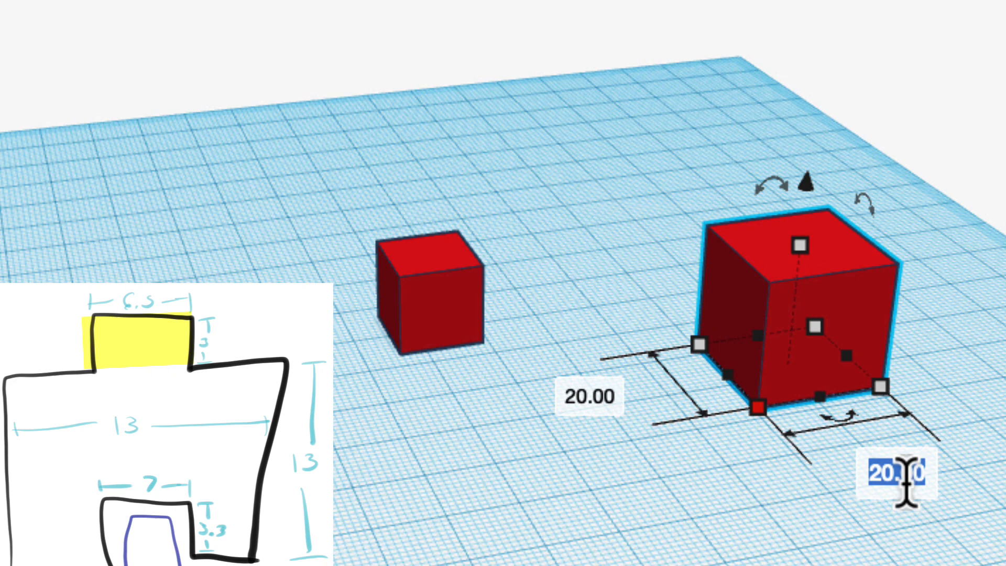
# Shrink the second box to a 6.5 mm flat nub raised 13 mm above the workplane
pyautogui.write('6')
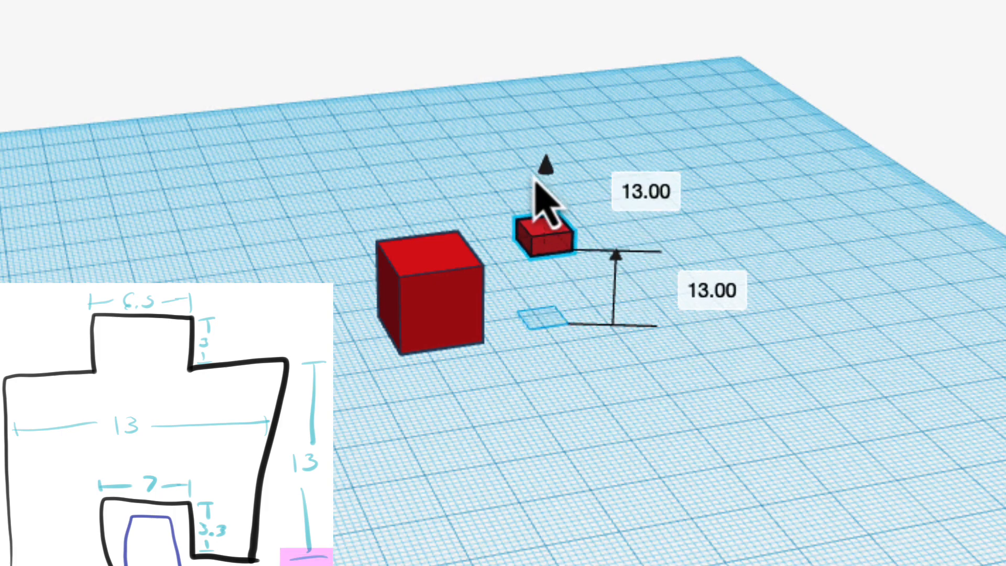
# Align the nub so it sits centred on top of the 13 mm block
pyautogui.click(544, 239)
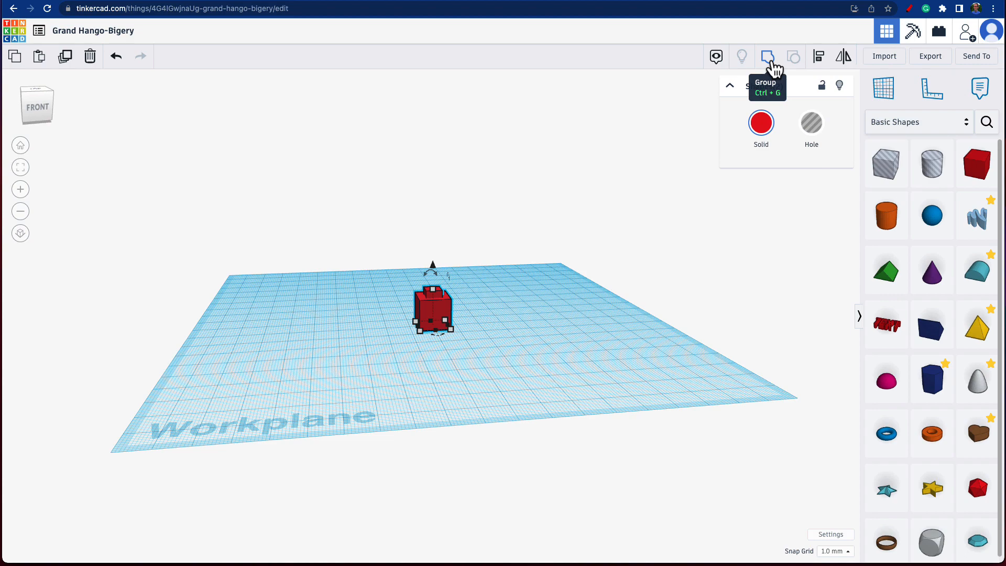
# Group the block and its top nub into a single shape
pyautogui.click(767, 57)
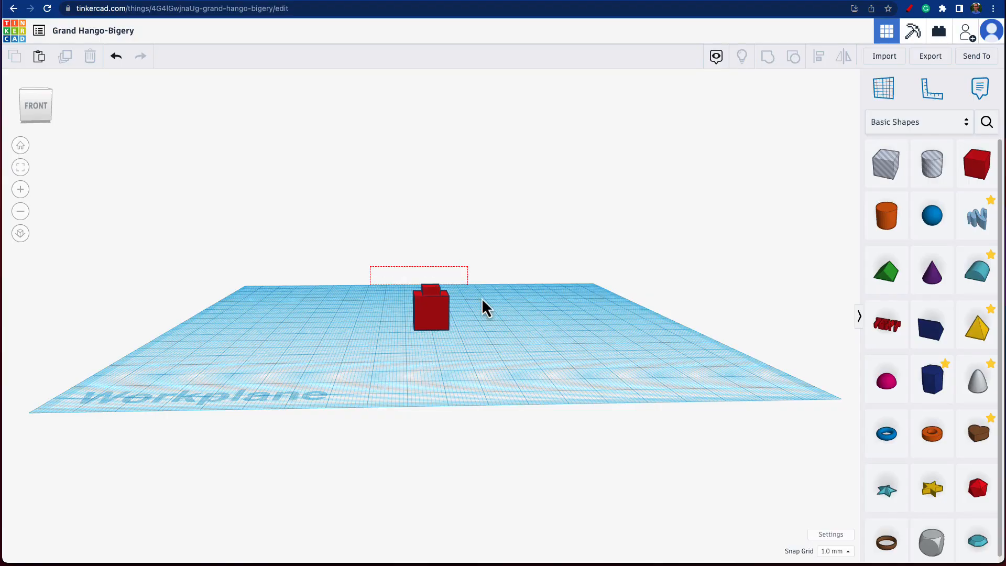
# Add a new box and resize it to a 7 mm by 2.3 mm flat block beside the model
pyautogui.click(768, 57)
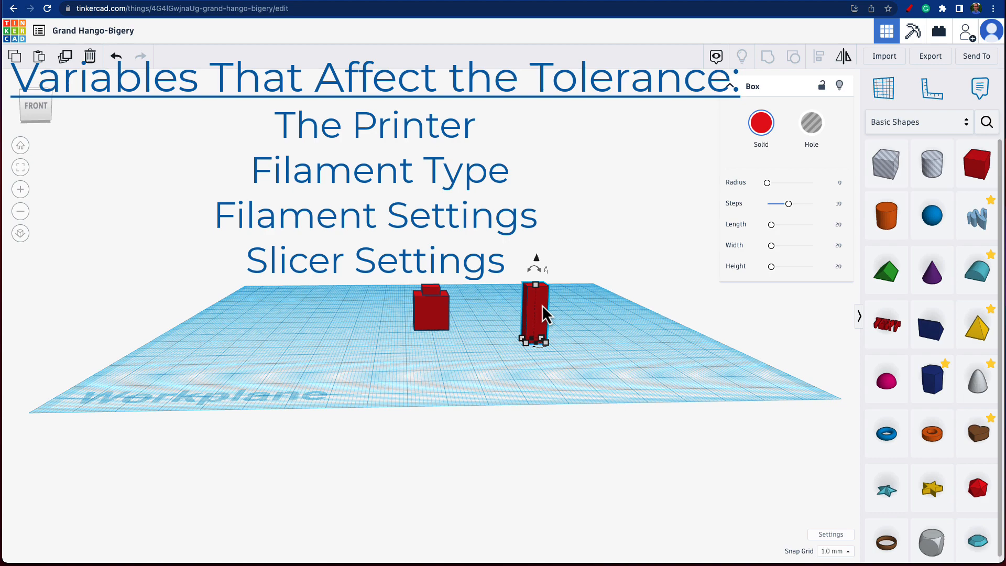
pyautogui.moveTo(539, 289)
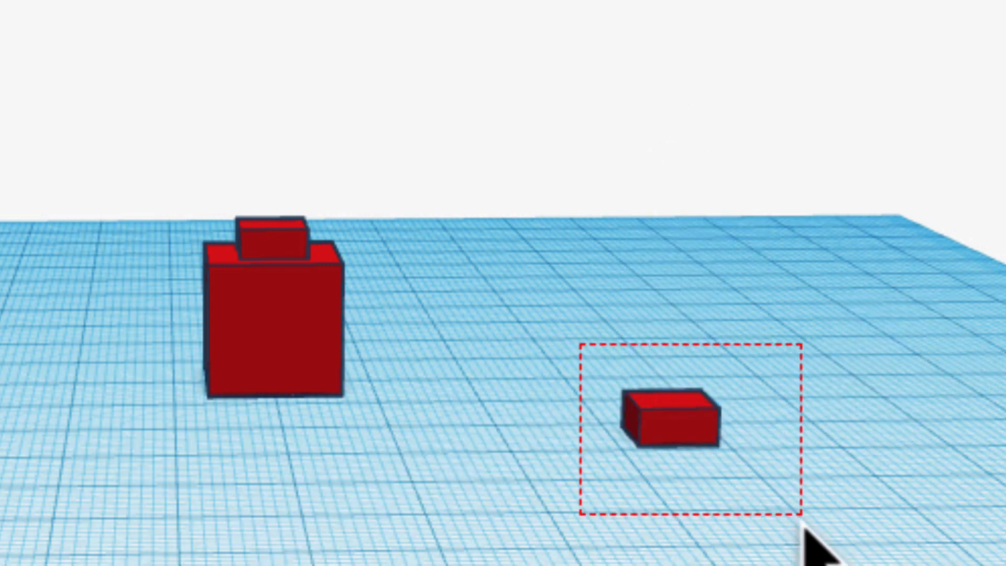
pyautogui.click(671, 424)
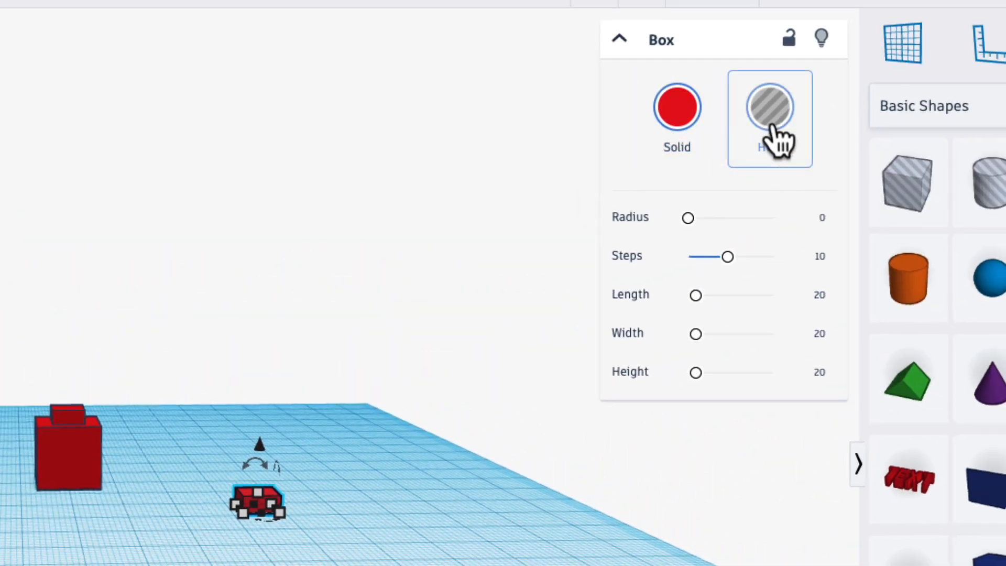
# Make the flat box a hole and tuck it into the base of the nubbed block
pyautogui.click(770, 107)
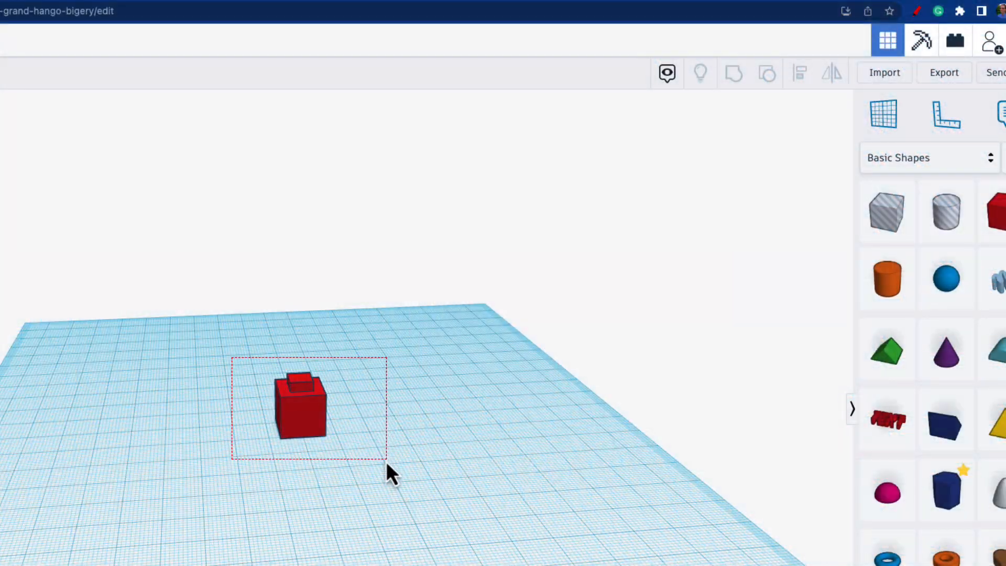
# Group the block, nub and underside hole into one combined shape (Ctrl+G)
pyautogui.click(766, 72)
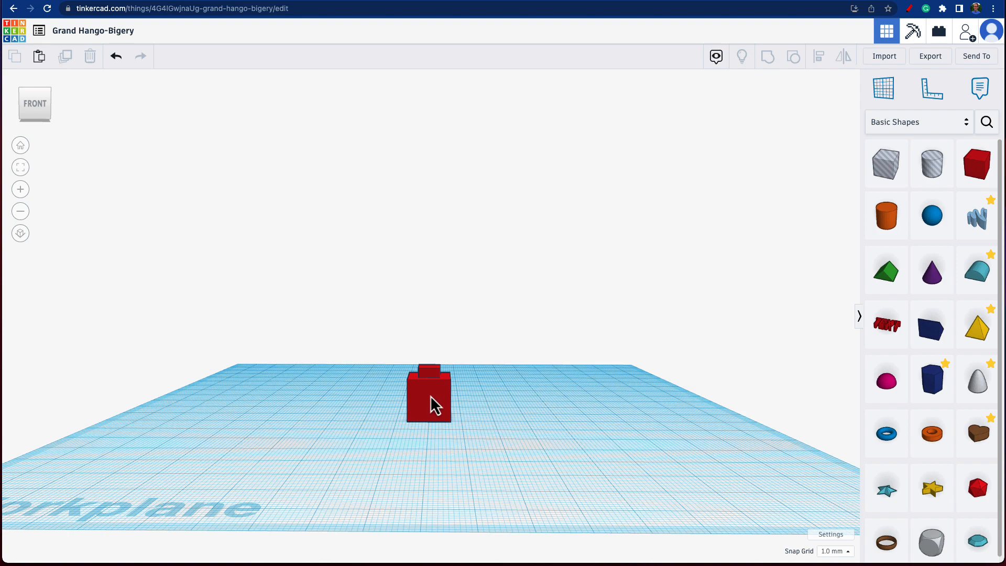
# Duplicate the finished block and drop the raised copy onto the workplane beside it
pyautogui.click(429, 395)
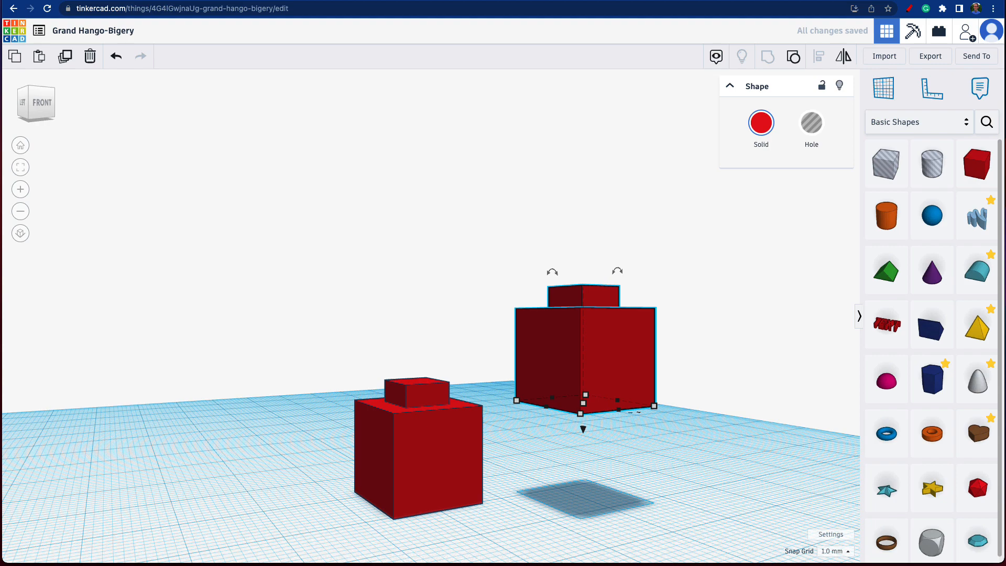
pyautogui.press('d')
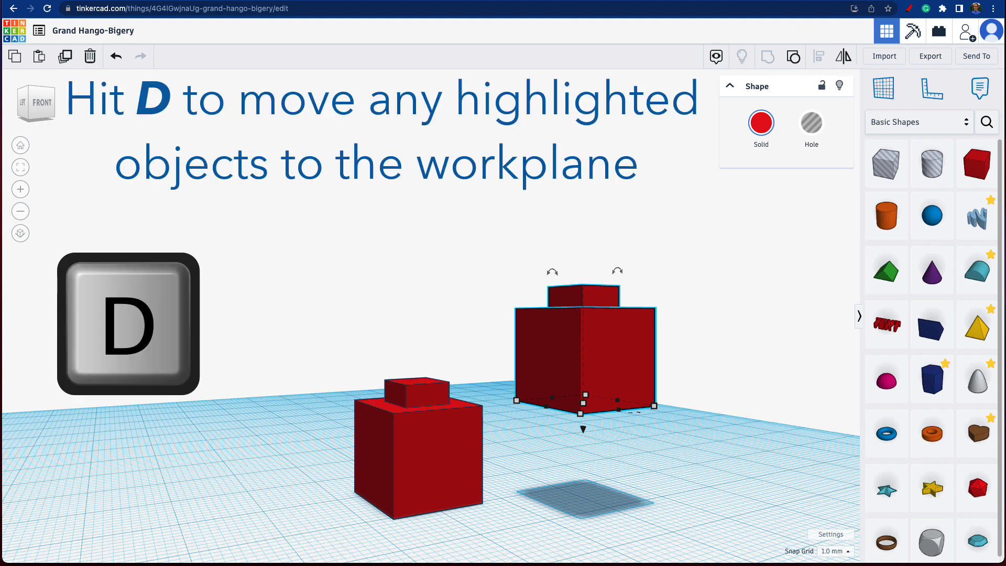
pyautogui.press('d')
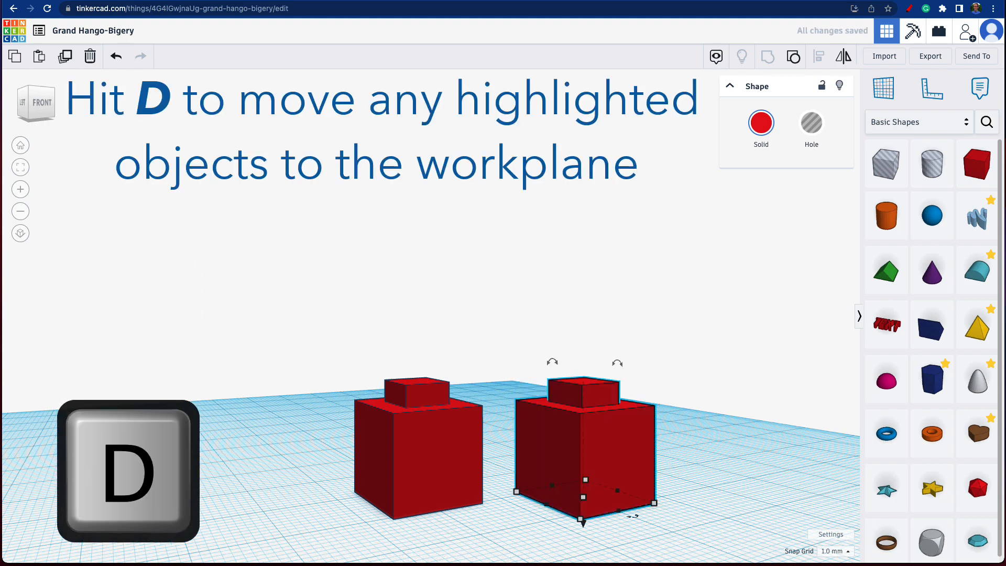